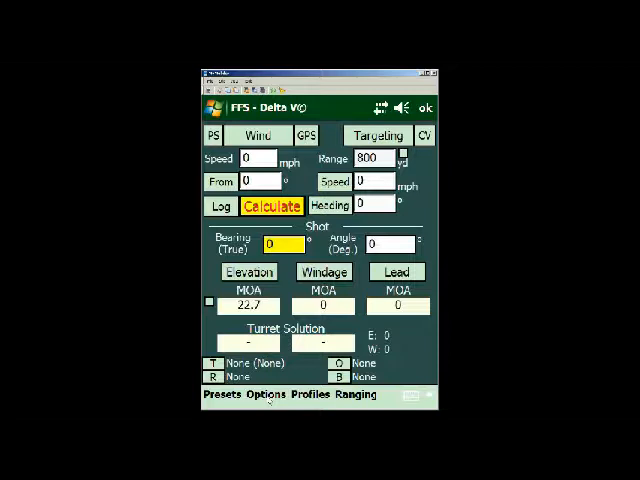
# Step: Show the Preset Data screen with atmosphere, bullet and sight values and 91 m zero
pyautogui.click(264, 394)
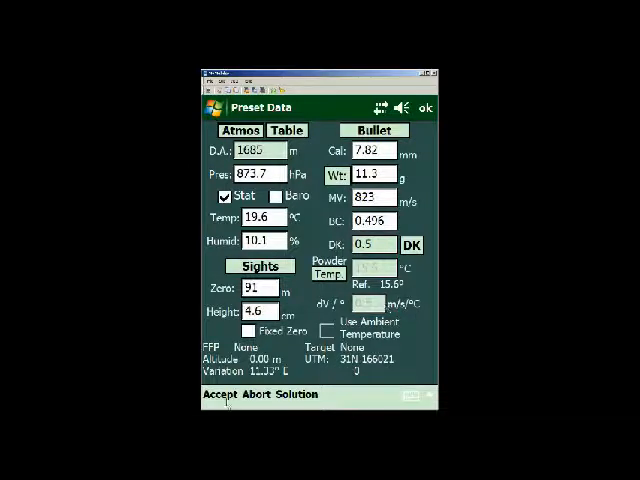
# Step: Accept the presets and show wind in mph while keeping range in meters
pyautogui.click(217, 395)
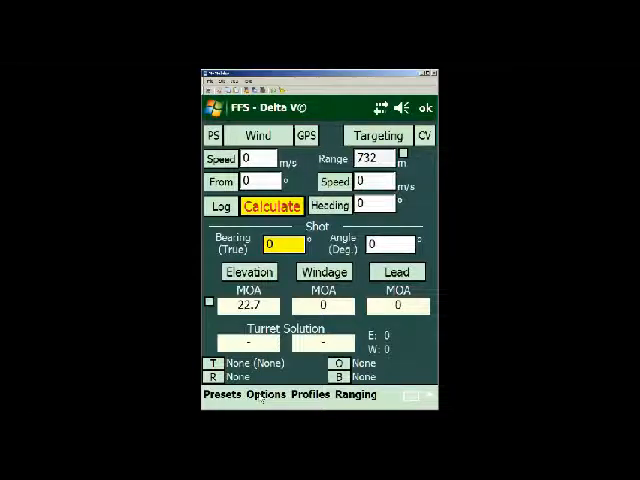
pyautogui.click(265, 394)
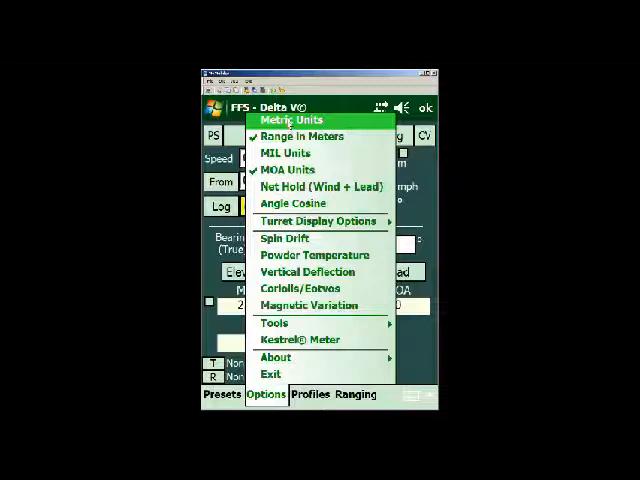
pyautogui.moveTo(302, 136)
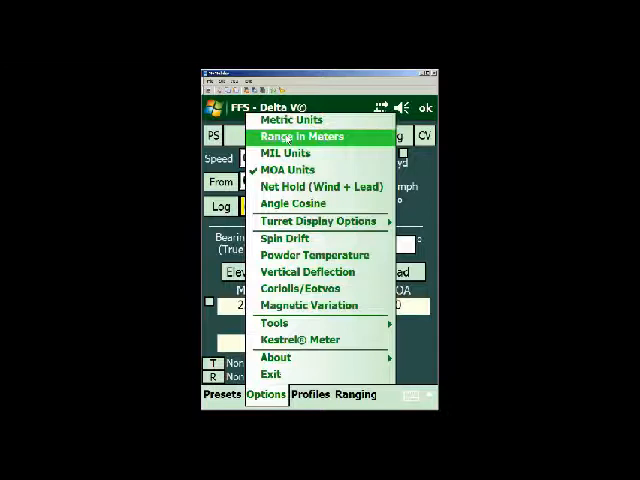
pyautogui.click(302, 135)
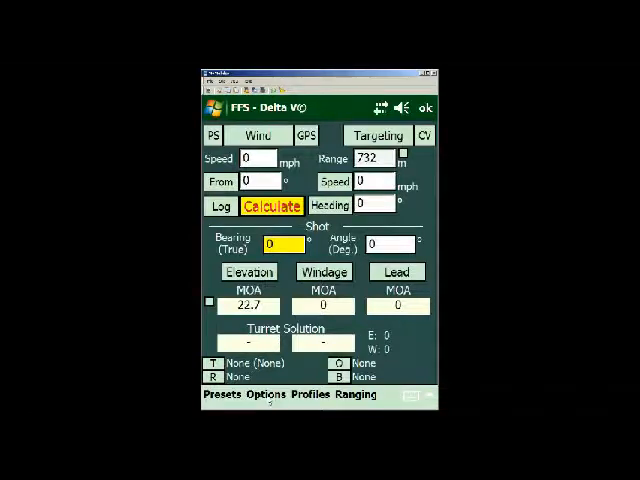
# Step: Show elevation, windage and lead in MIL, with elevation now 6.6
pyautogui.click(266, 394)
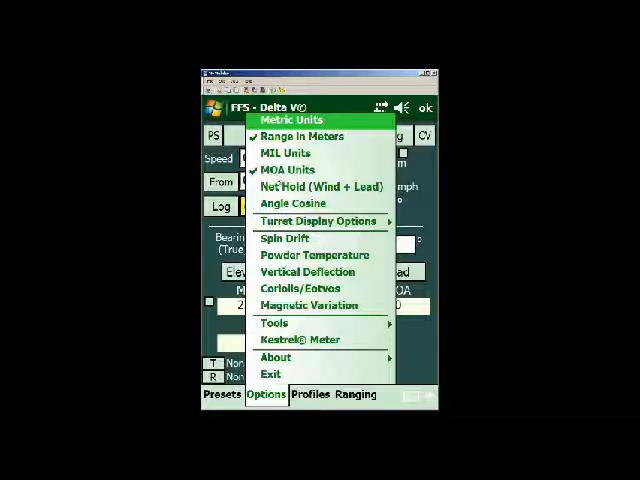
pyautogui.moveTo(285, 153)
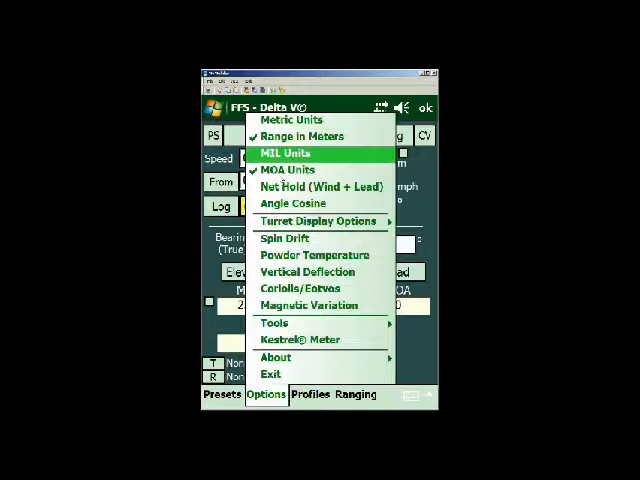
pyautogui.click(285, 153)
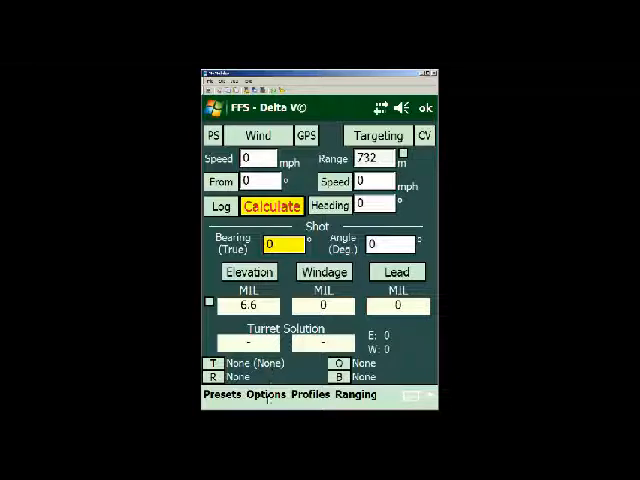
pyautogui.click(265, 394)
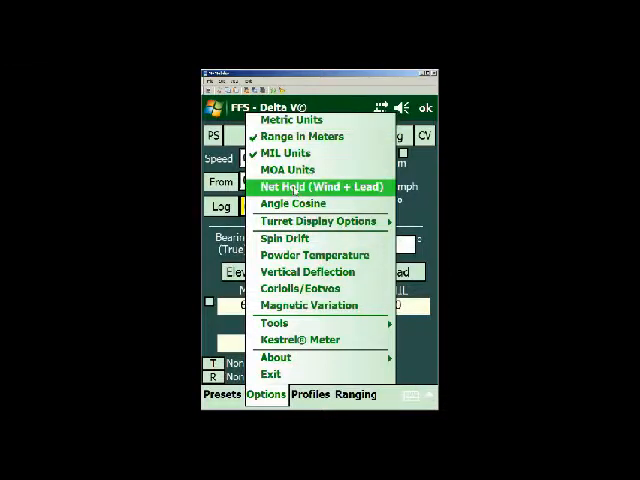
# Step: Enable Net Hold and calculate for 10 mph wind from 270° and a 5 mph target heading 90°
pyautogui.click(318, 187)
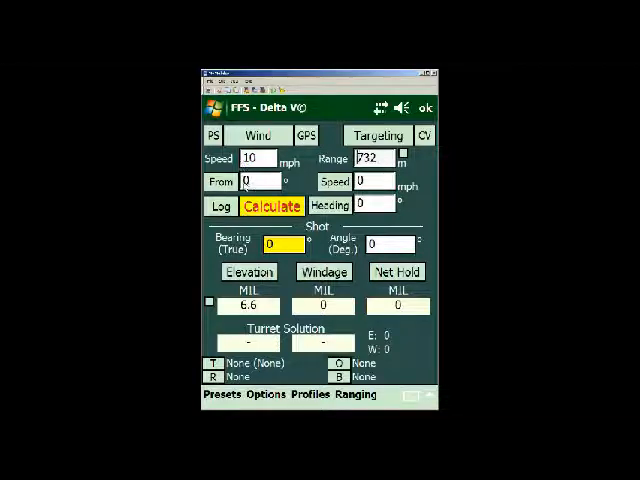
pyautogui.write('27')
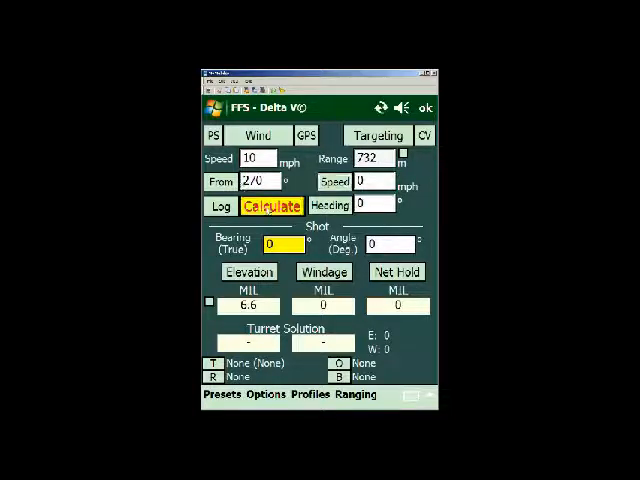
pyautogui.click(270, 205)
pyautogui.write('5')
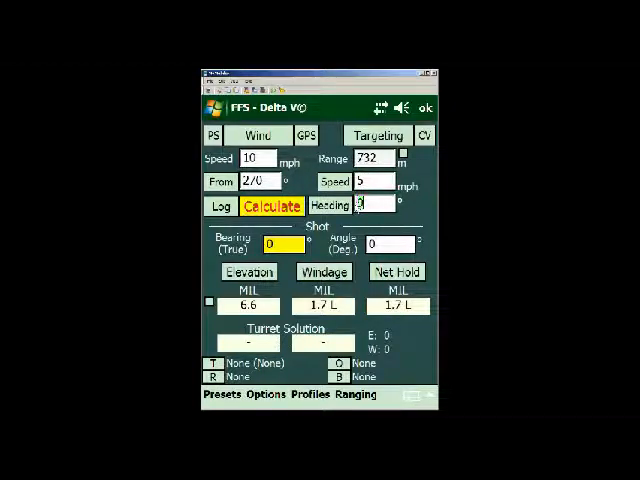
pyautogui.write('90')
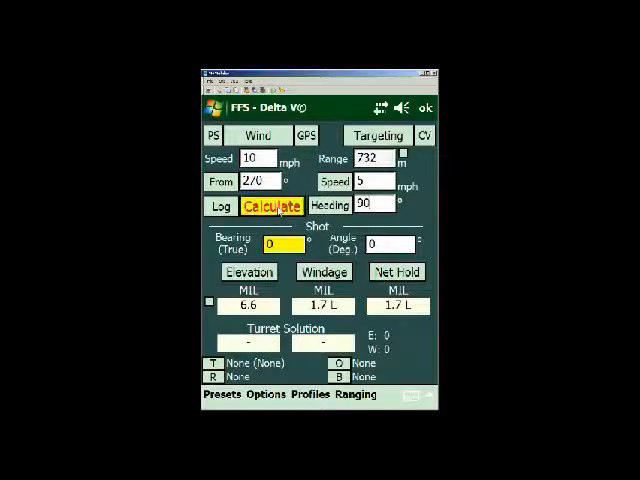
pyautogui.click(270, 204)
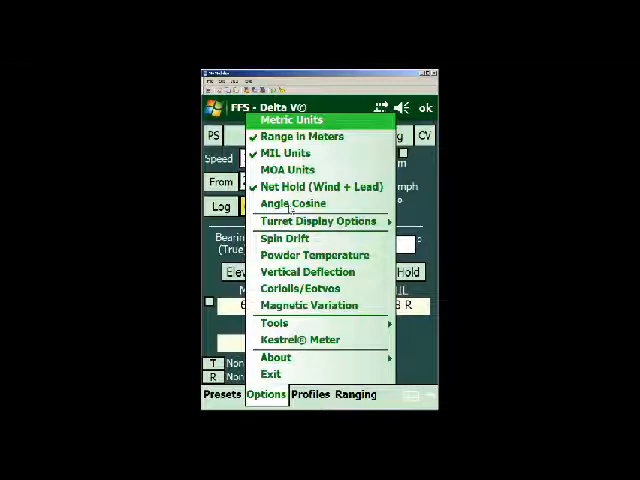
pyautogui.moveTo(290, 204)
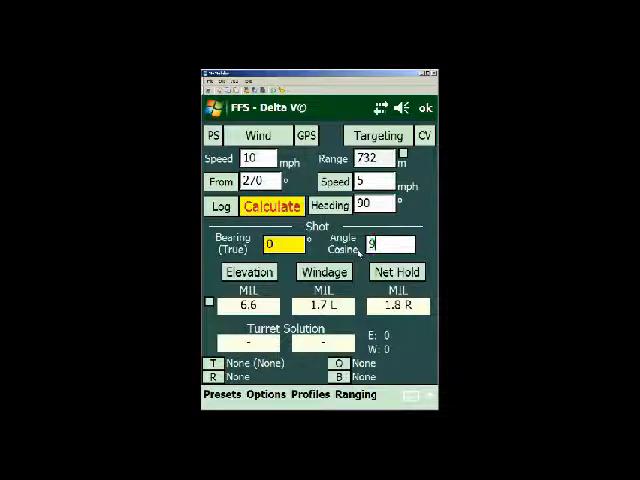
# Step: Recalculate with angle cosine enabled, giving a 1.8 R net hold
pyautogui.click(269, 205)
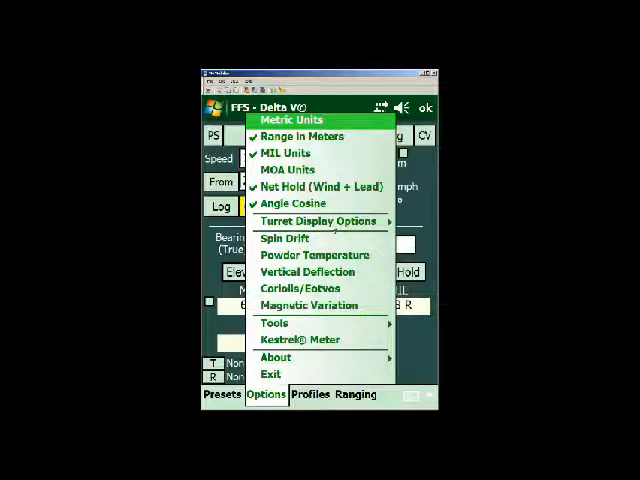
pyautogui.moveTo(320, 221)
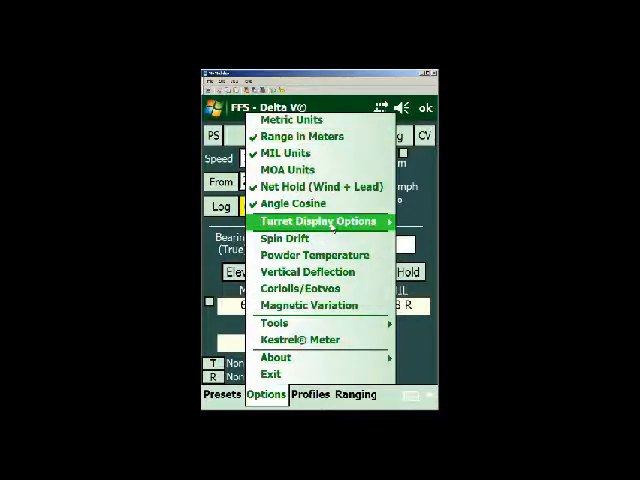
pyautogui.click(313, 221)
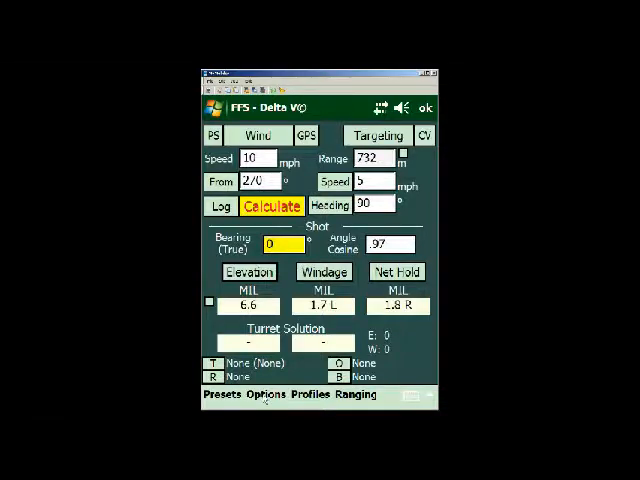
# Step: Enable Spin Drift, giving 6.4 MIL elevation, 2 L windage and 1.6 R hold
pyautogui.click(264, 394)
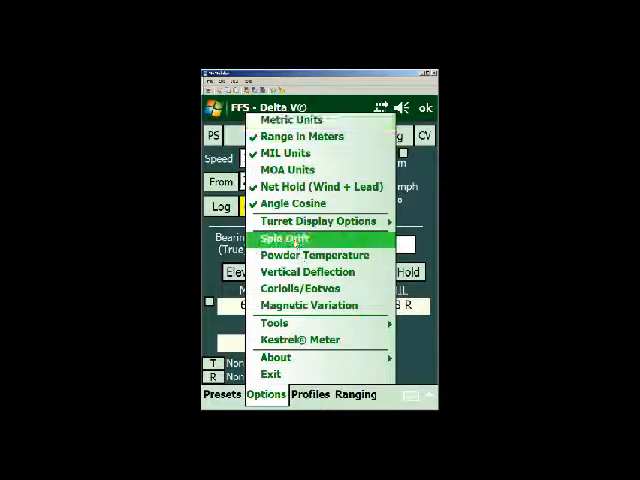
pyautogui.click(285, 238)
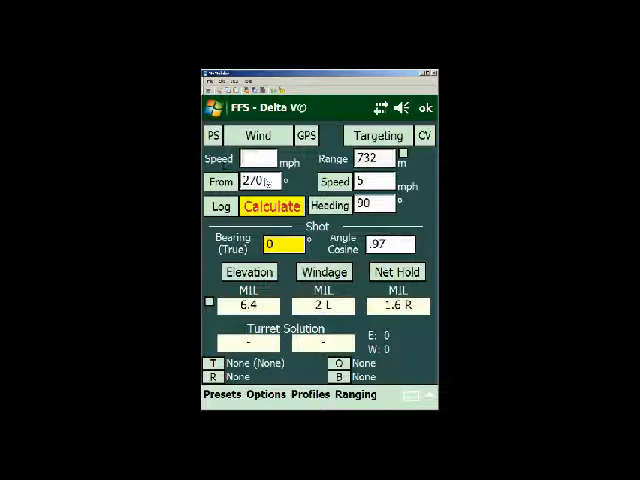
# Step: Dismiss the Wind Check error and zero all wind and target inputs, leaving 0.2 L windage
pyautogui.click(270, 206)
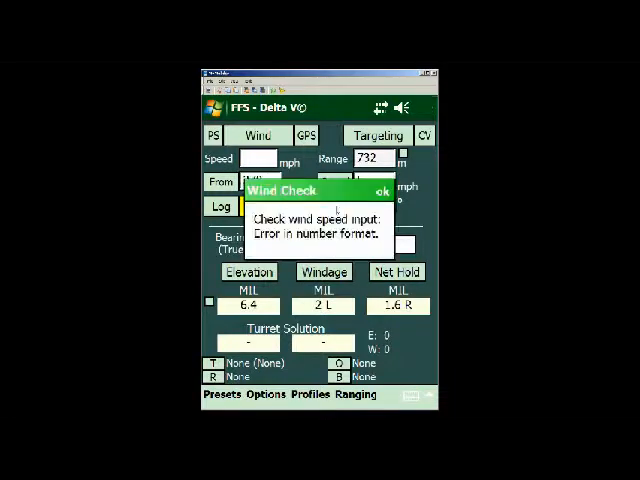
pyautogui.click(380, 190)
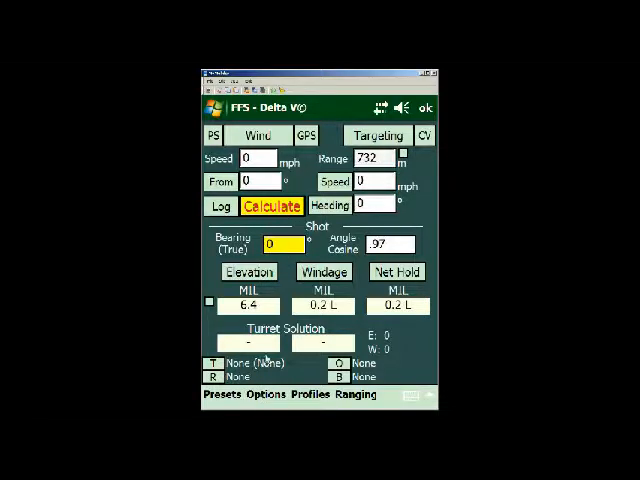
# Step: Uncheck Range in Meters so the range reads 800 yards
pyautogui.click(266, 394)
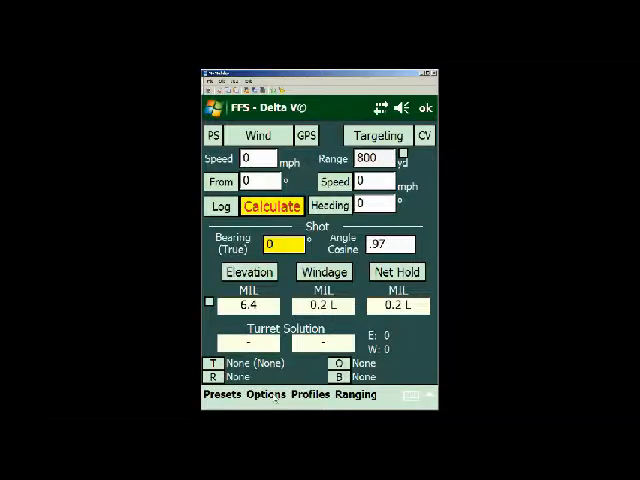
pyautogui.click(264, 394)
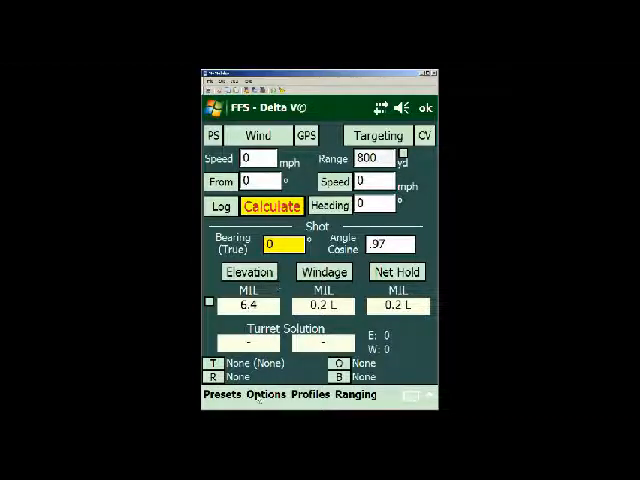
# Step: Enable Powder Temperature and Vertical Deflection, try Coriolis, and dismiss the Latitude Not Set warning
pyautogui.click(263, 394)
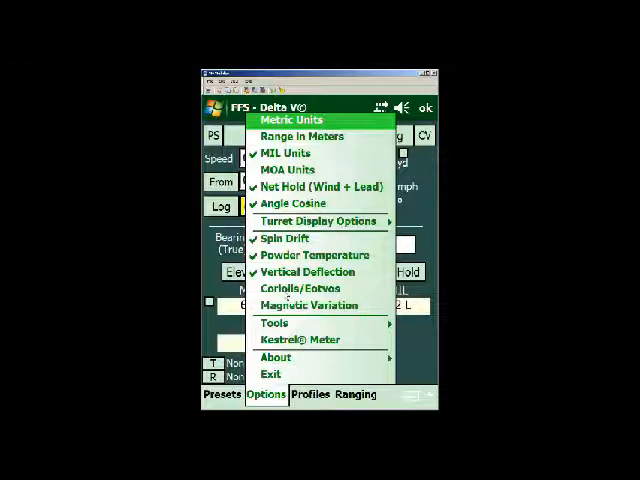
pyautogui.moveTo(300, 288)
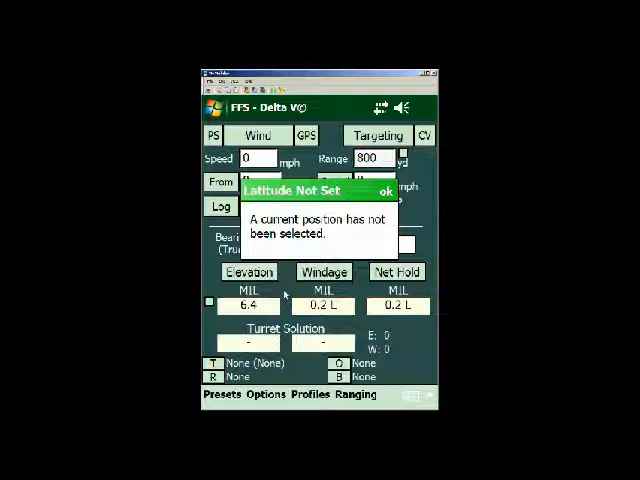
pyautogui.click(306, 135)
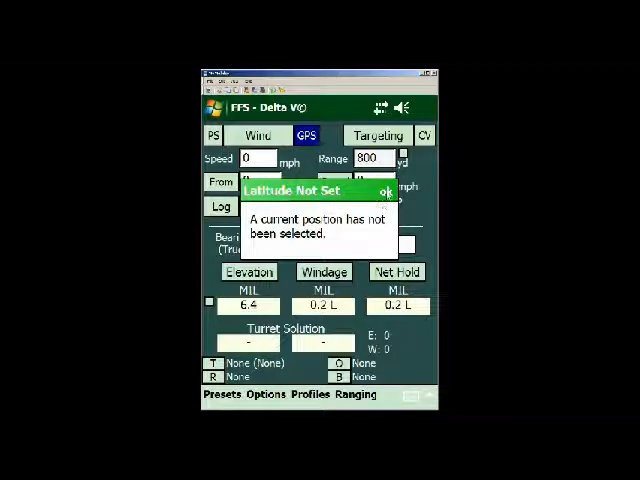
pyautogui.click(383, 192)
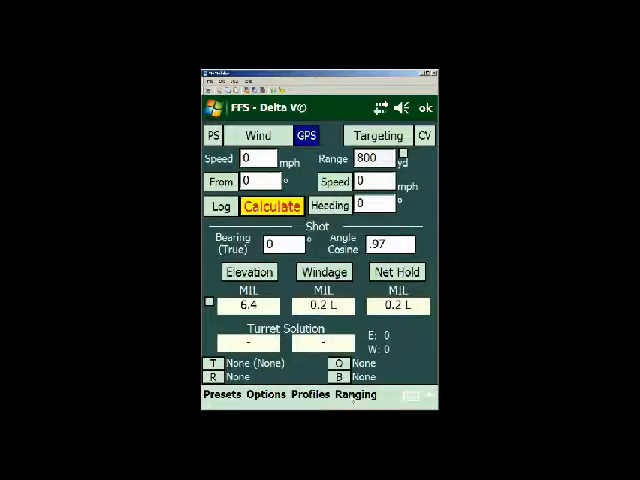
# Step: Load and accept the Back Deck firing position, giving cosine 0.9699 and 0.3 L windage
pyautogui.click(355, 395)
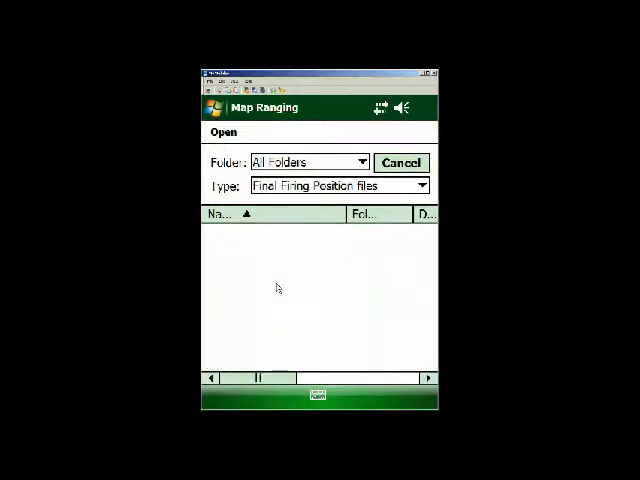
pyautogui.click(400, 162)
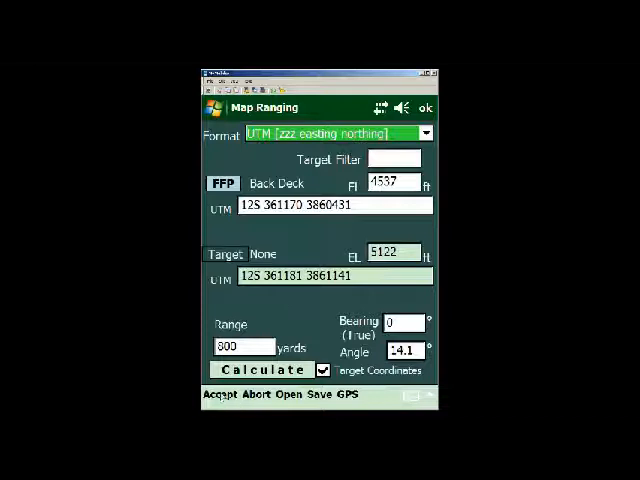
pyautogui.click(262, 369)
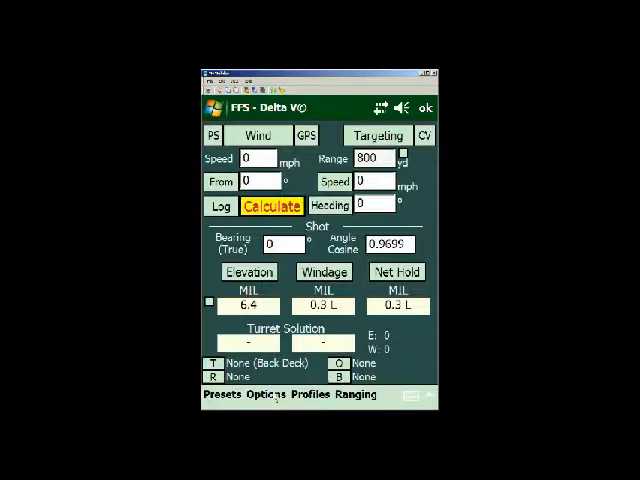
# Step: Activate Coriolis and 11° 20′ E magnetic variation at latitude 34.9° N, bearing 348.7°
pyautogui.click(265, 394)
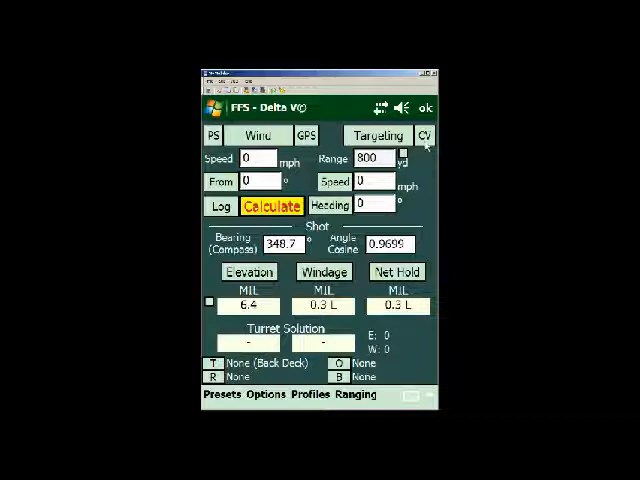
pyautogui.click(426, 135)
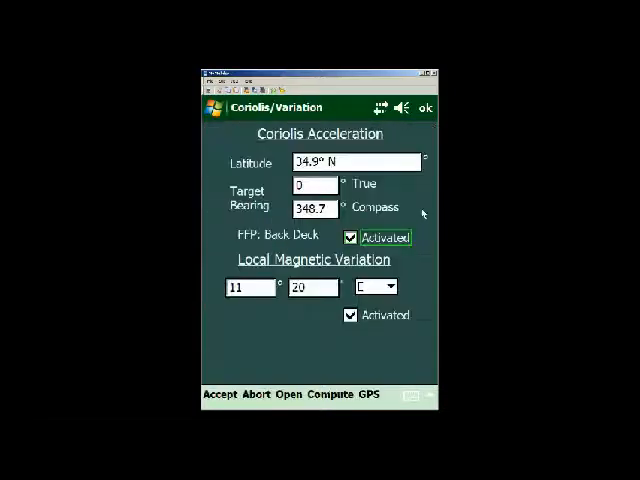